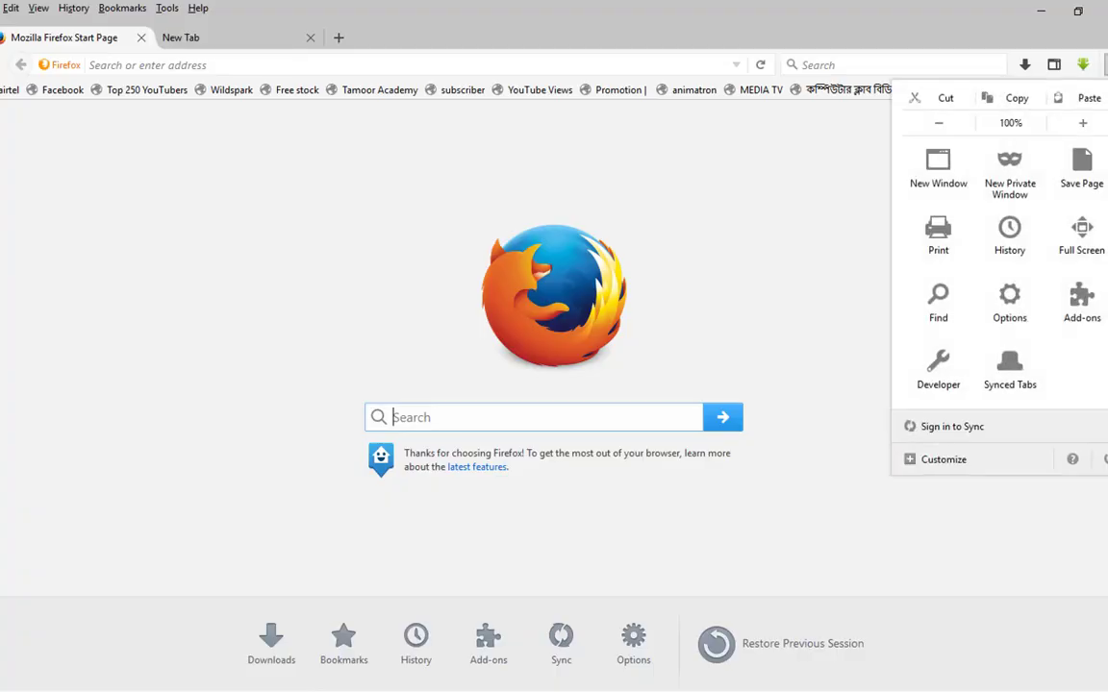
{"action": "mouse_move", "coordinate": [1081, 303]}
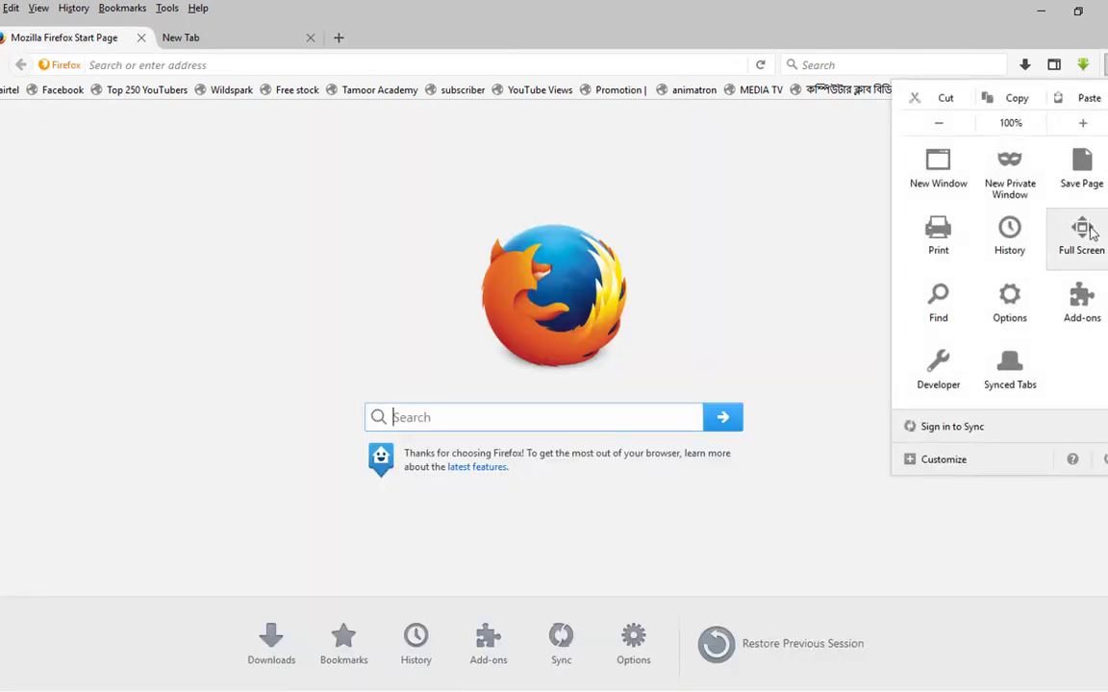
{"action": "mouse_move", "coordinate": [1081, 303]}
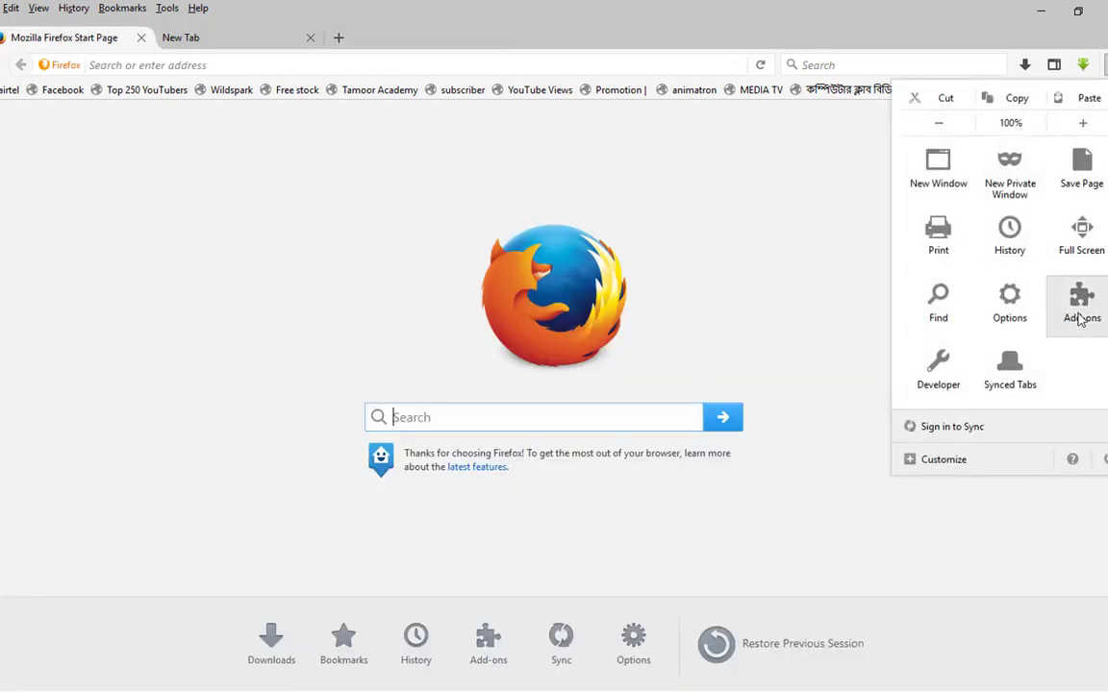
{"action": "mouse_move", "coordinate": [1081, 236]}
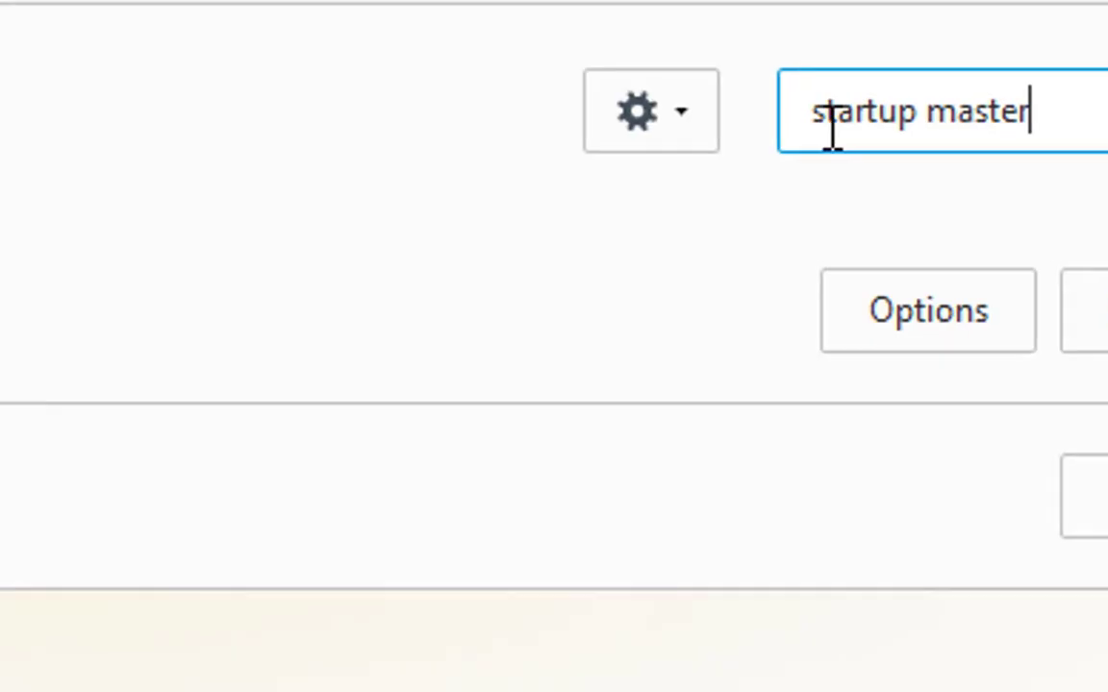
Step: Search add-ons for 'startup master' and install StartupMaster
{"action": "left_click", "coordinate": [1078, 142]}
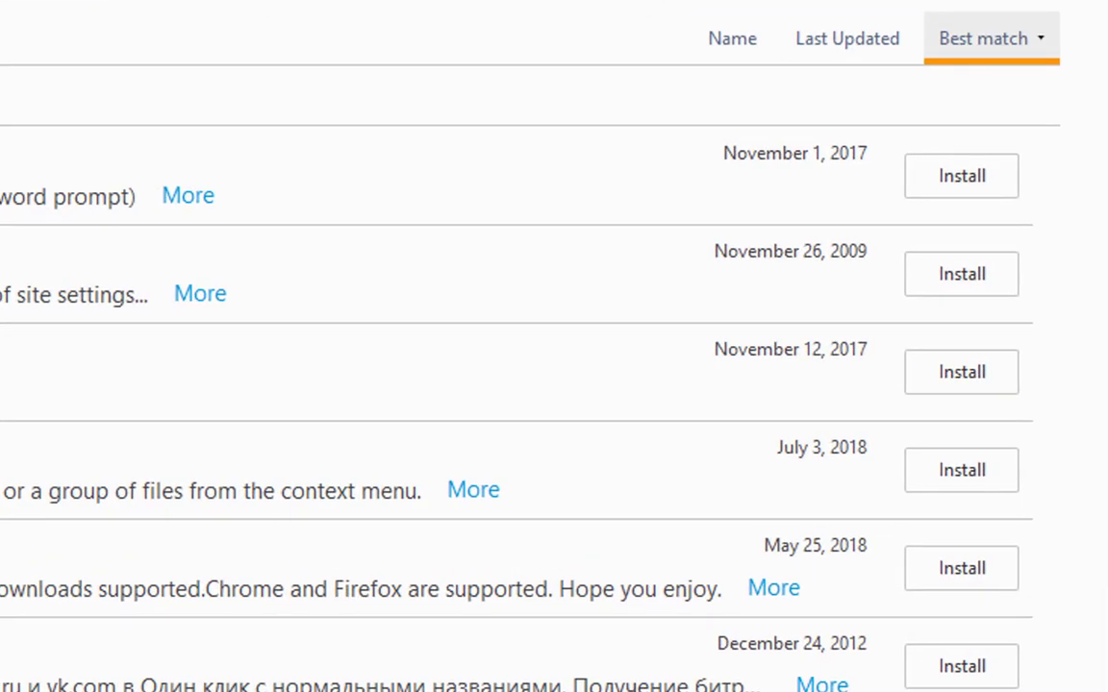
{"action": "left_click", "coordinate": [960, 176]}
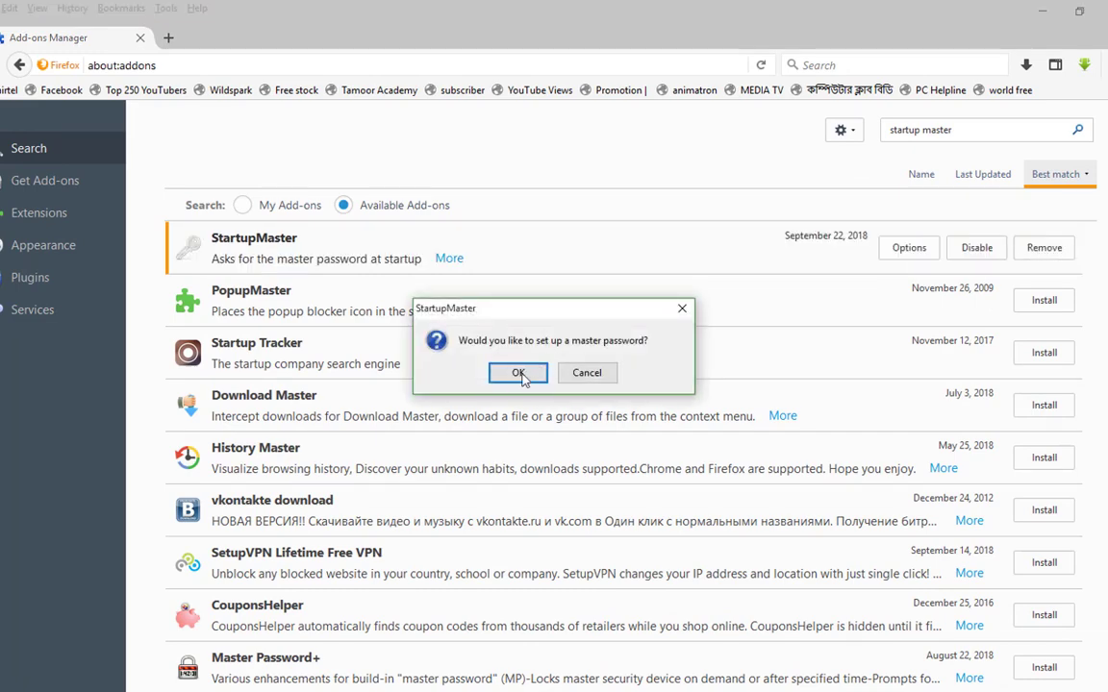
Step: Accept StartupMaster's setup prompt and save a new master password
{"action": "left_click", "coordinate": [519, 373]}
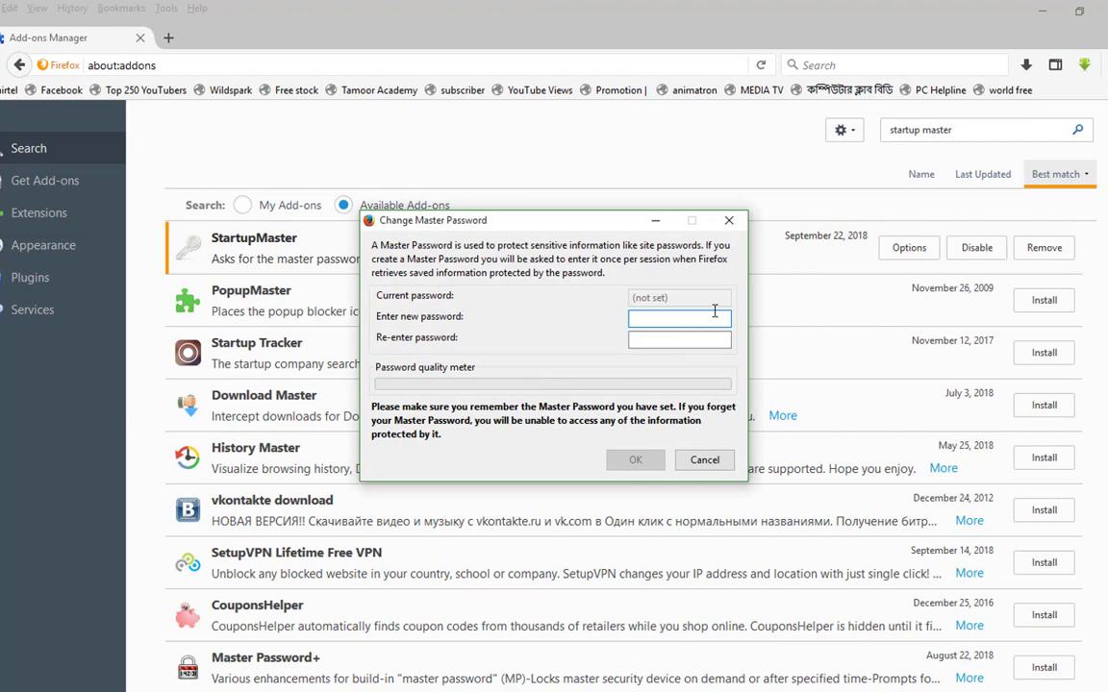
{"action": "type", "text": "•••••"}
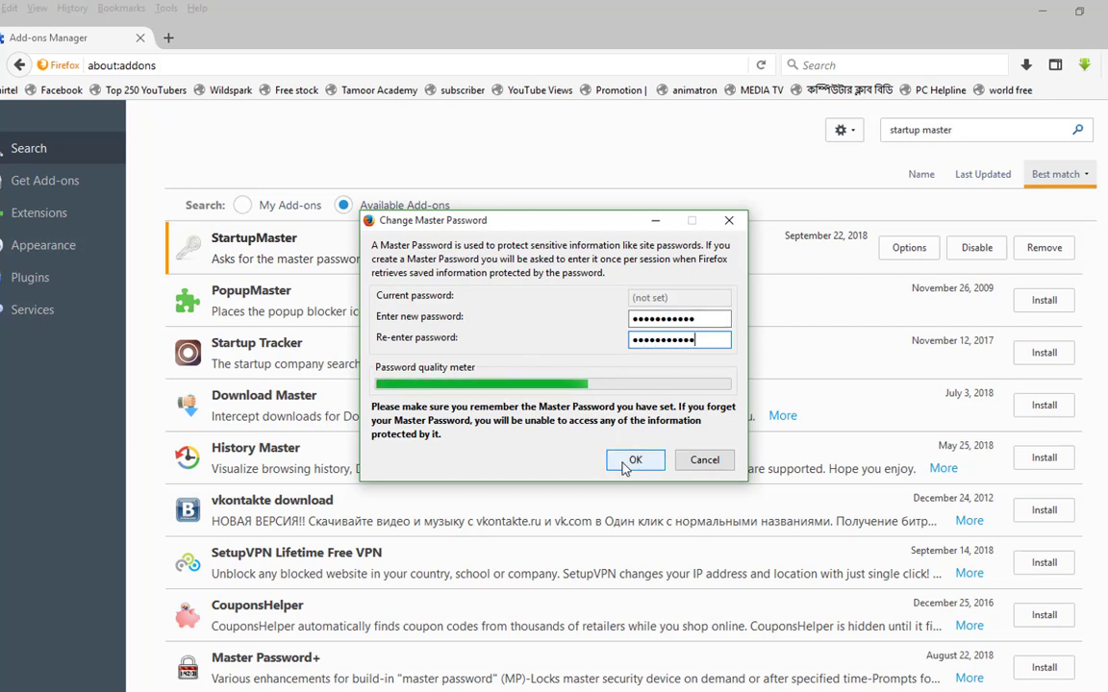
{"action": "left_click", "coordinate": [636, 460]}
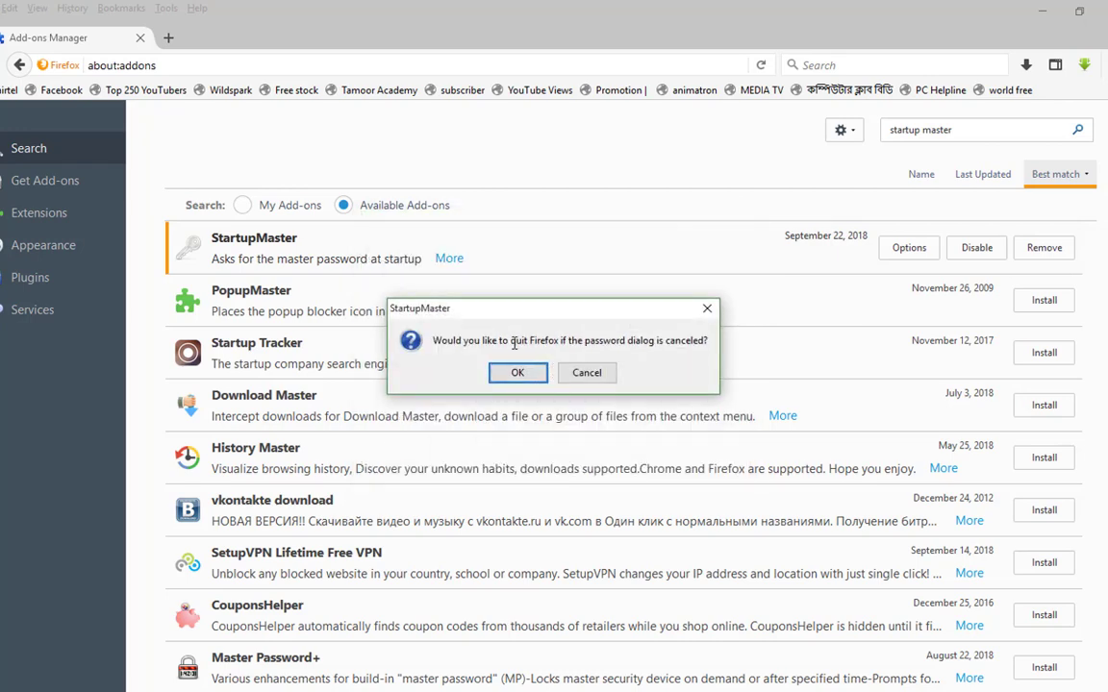
Step: Accept StartupMaster's prompt to quit Firefox when the password dialog is cancelled
{"action": "left_click", "coordinate": [517, 373]}
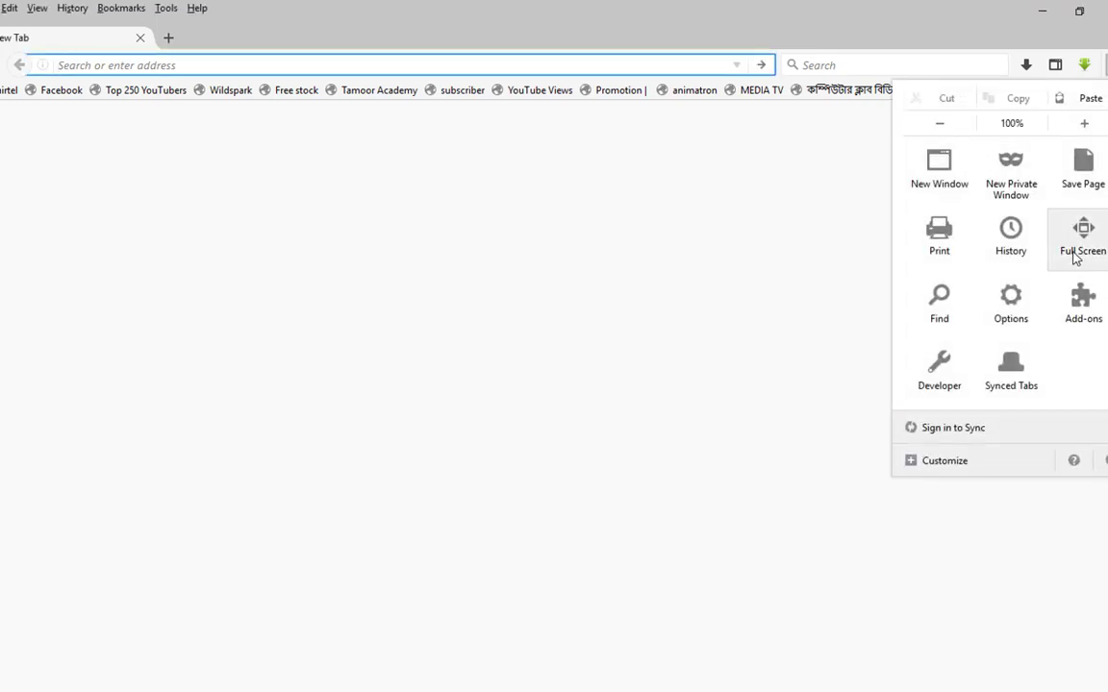
Step: Open Firefox Options and show the Security page
{"action": "left_click", "coordinate": [1011, 303]}
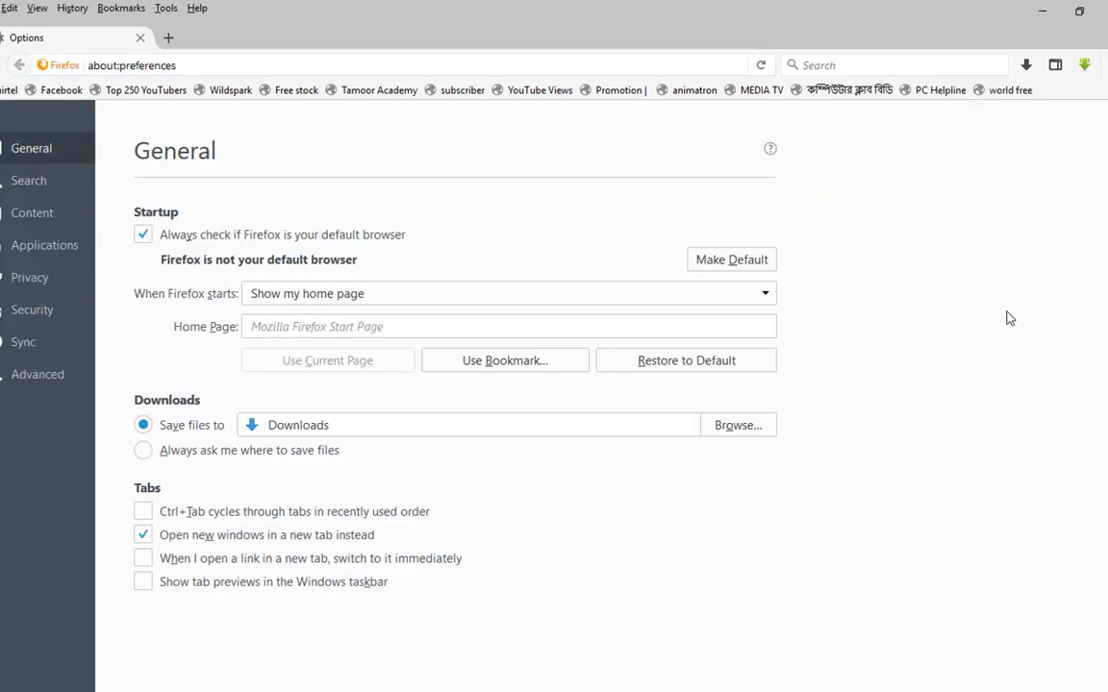
{"action": "mouse_move", "coordinate": [65, 322]}
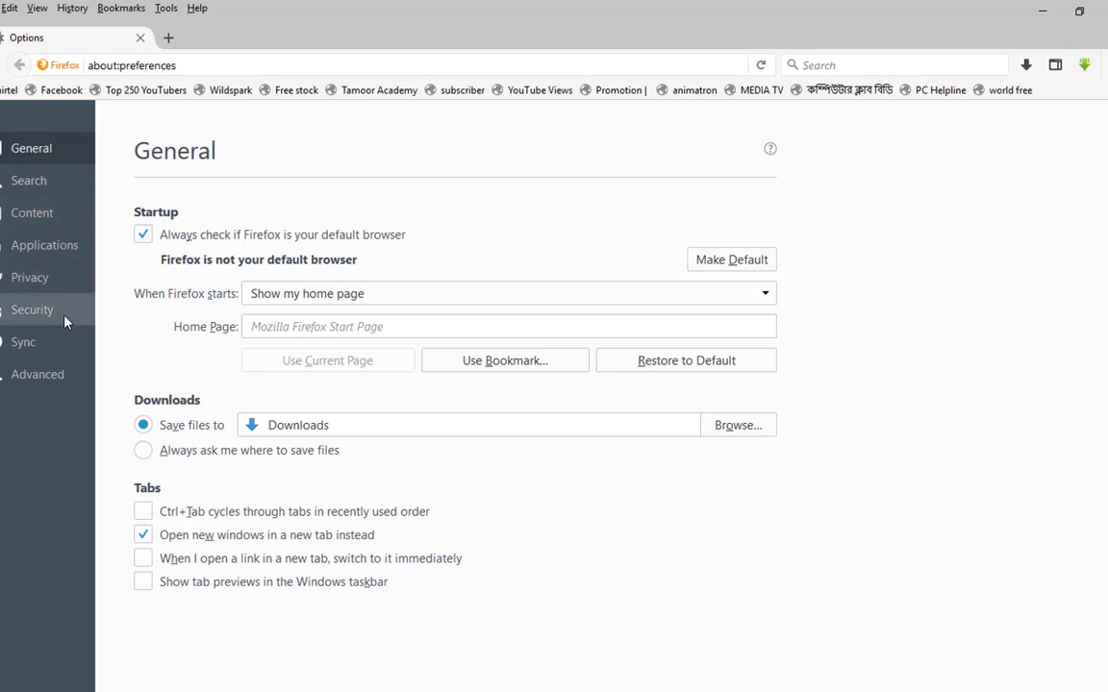
{"action": "left_click", "coordinate": [32, 310]}
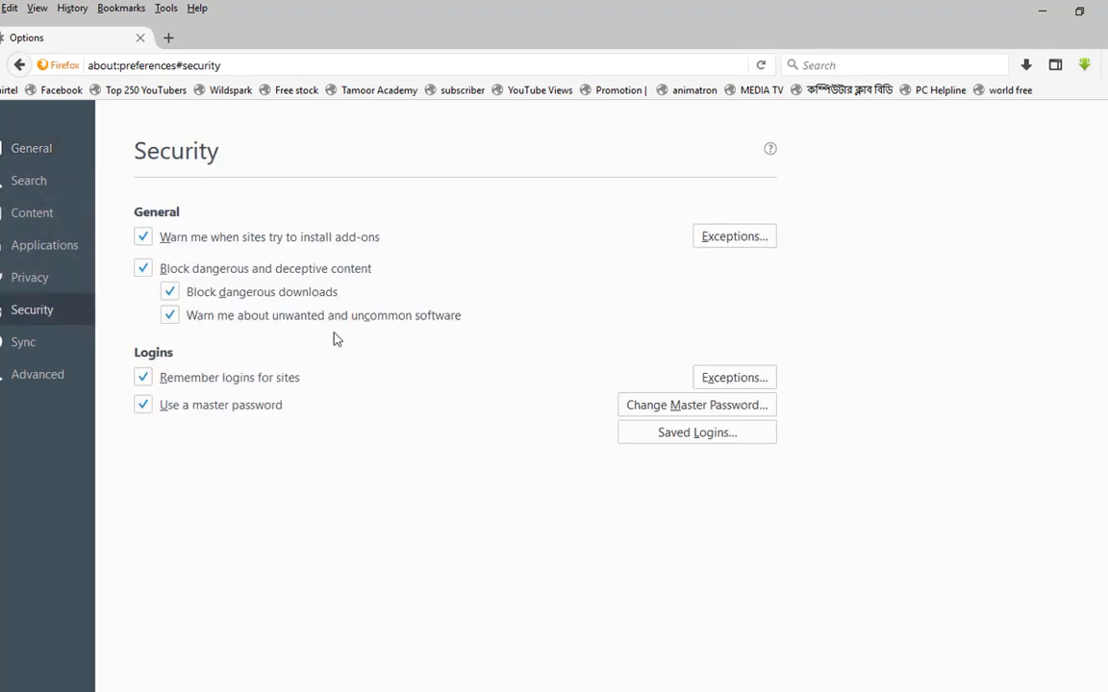
{"action": "mouse_move", "coordinate": [698, 405]}
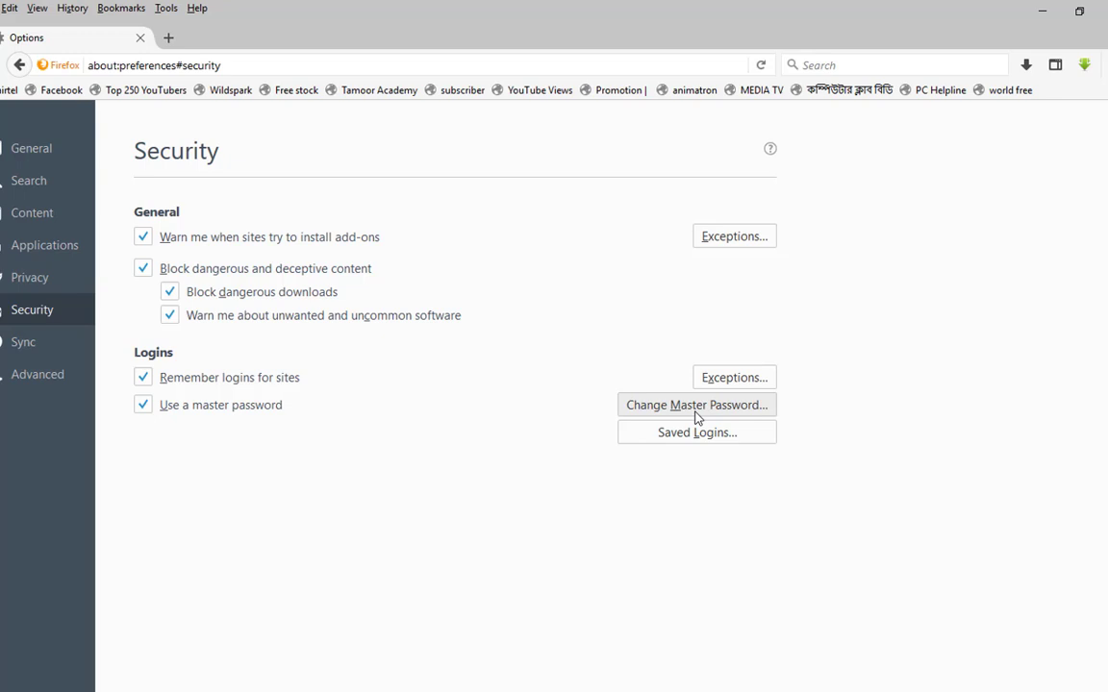
Step: In Change Master Password, enter the current password, then the new one twice
{"action": "left_click", "coordinate": [697, 405]}
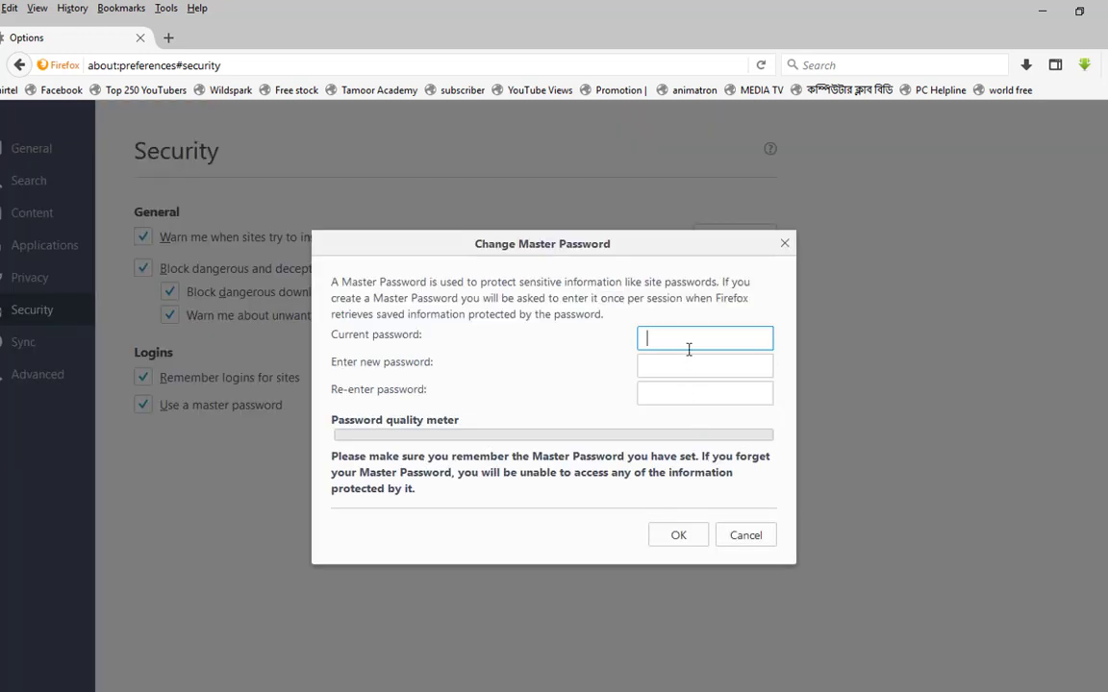
{"action": "mouse_move", "coordinate": [686, 318]}
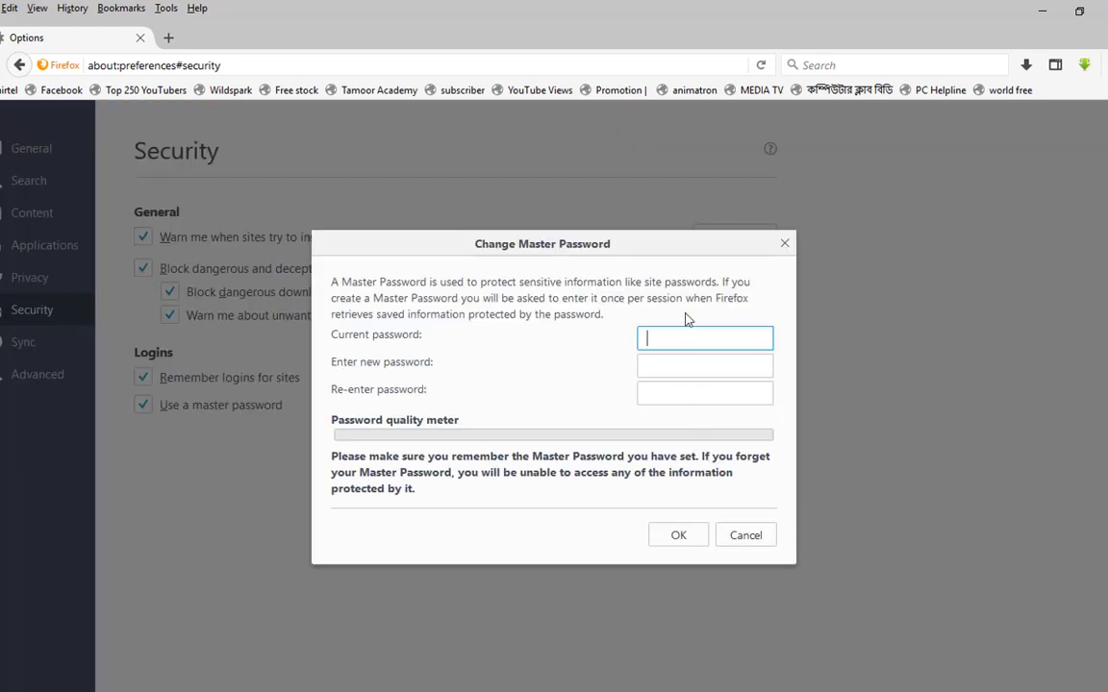
{"action": "type", "text": "•••••"}
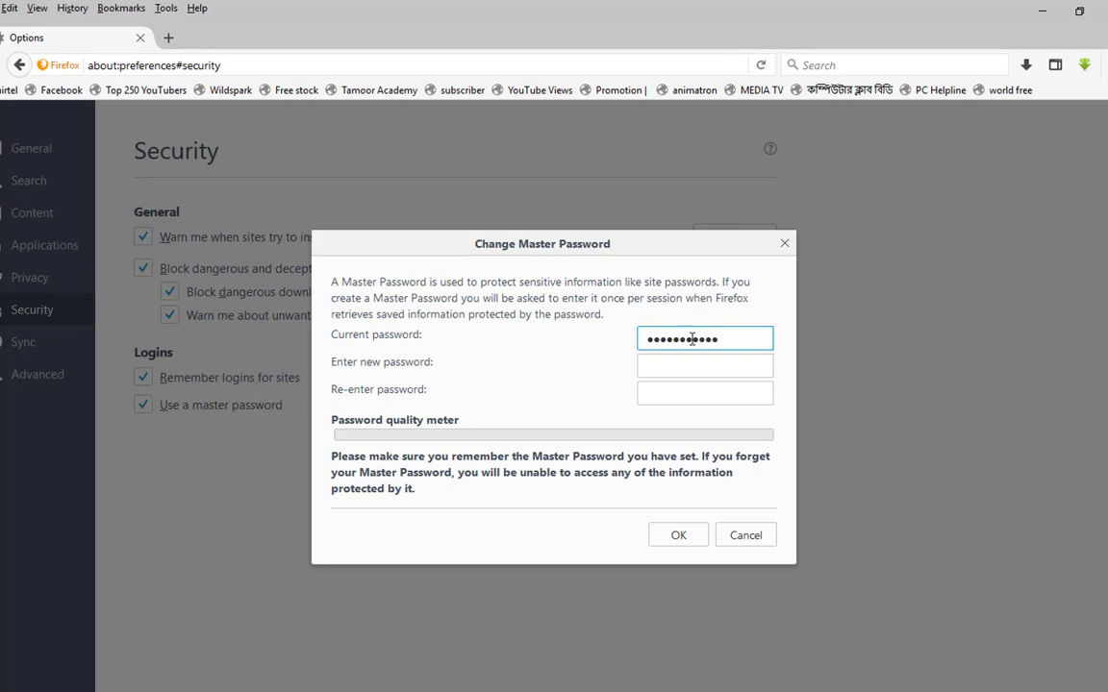
{"action": "type", "text": "•"}
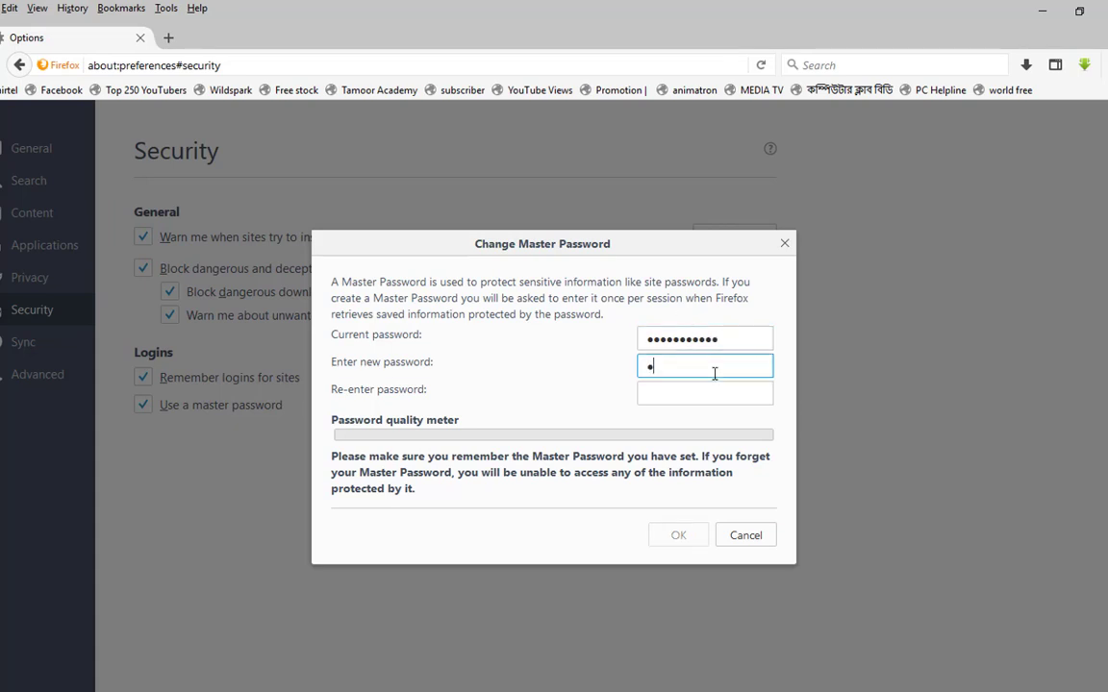
{"action": "type", "text": "••••"}
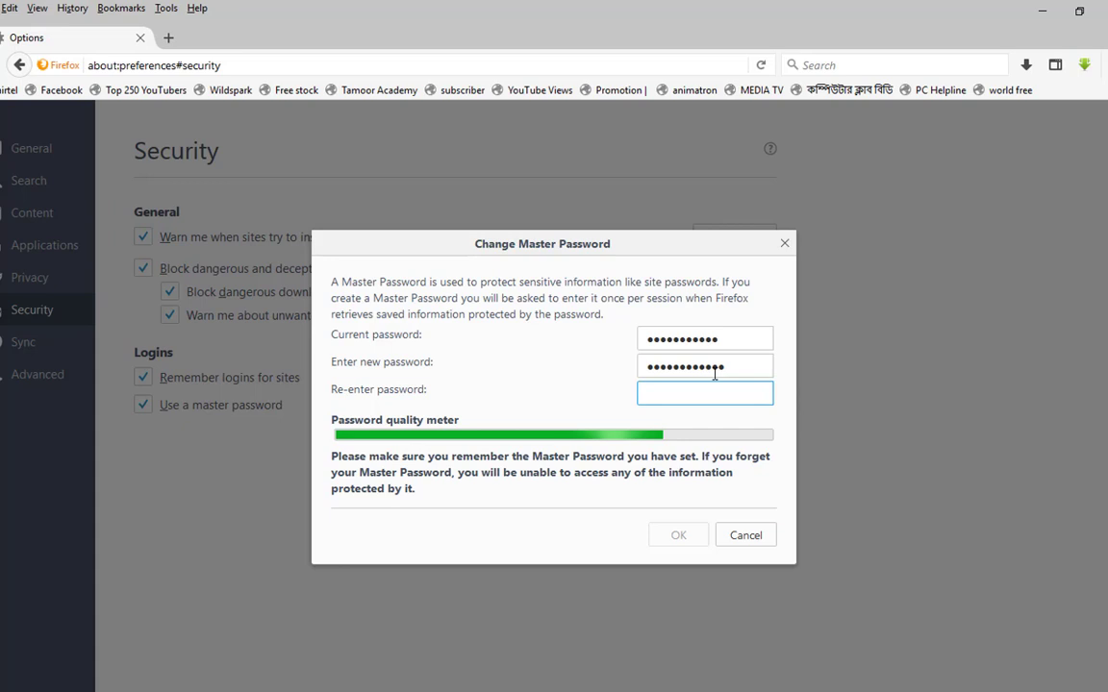
{"action": "type", "text": "•••••"}
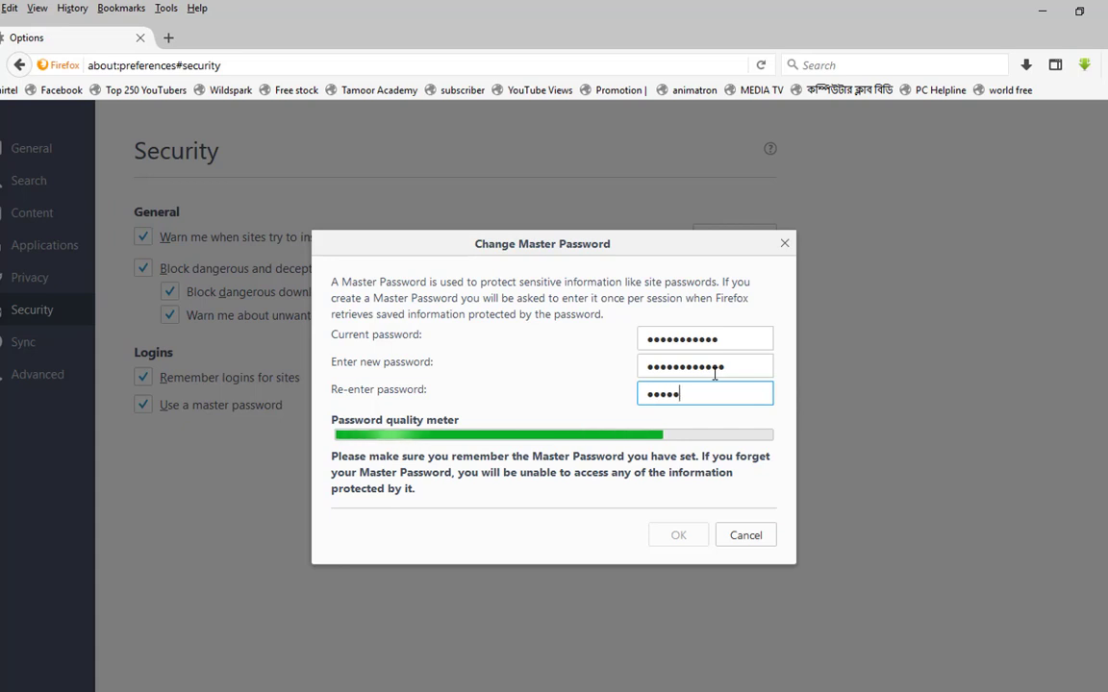
{"action": "type", "text": "•"}
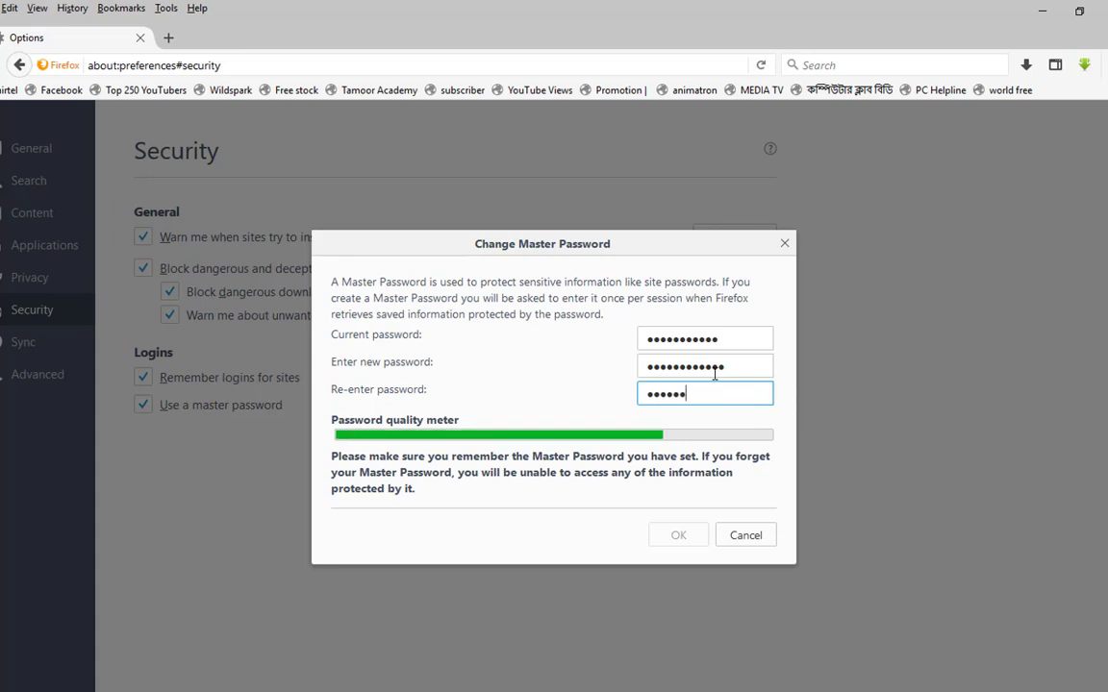
{"action": "type", "text": "•••••"}
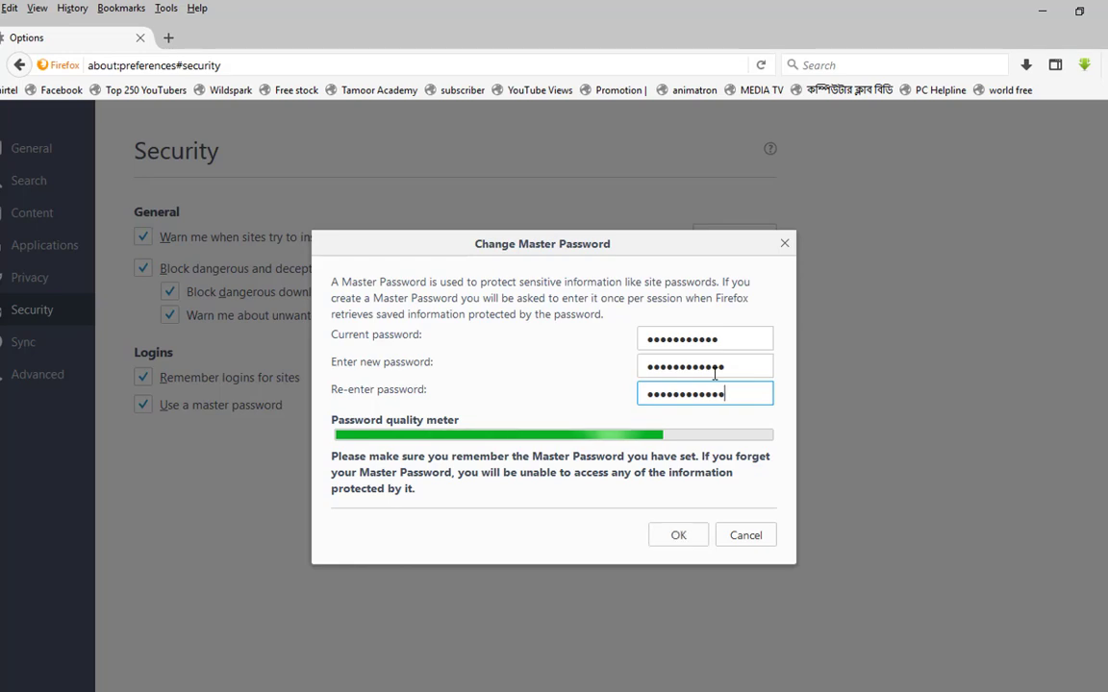